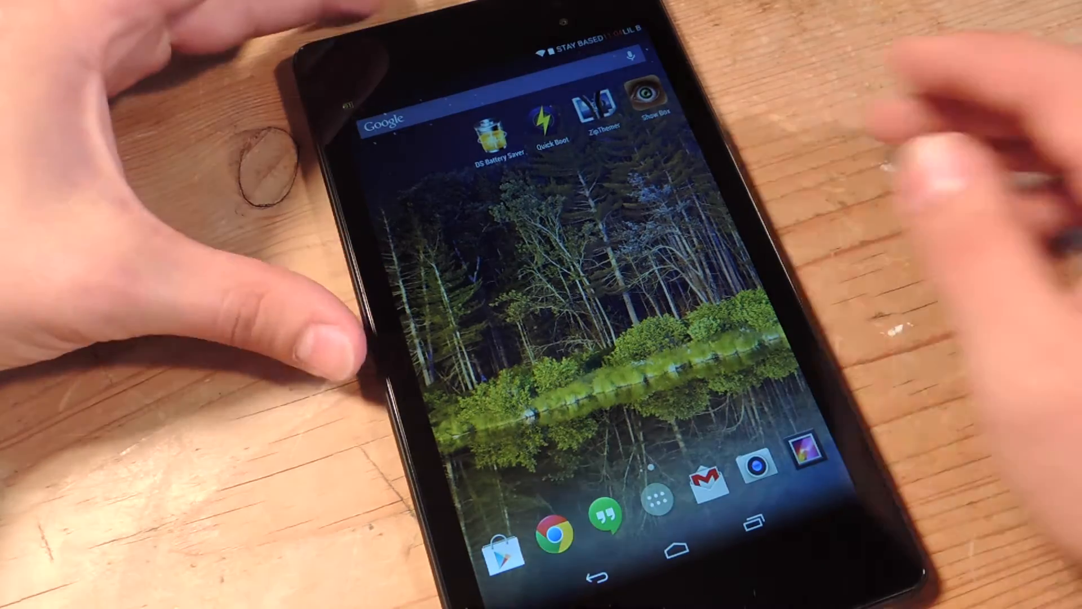
# - Launch ZipThemer and choose Update Edify to browse the Download folder for a flashable zip
pyautogui.click(598, 104)
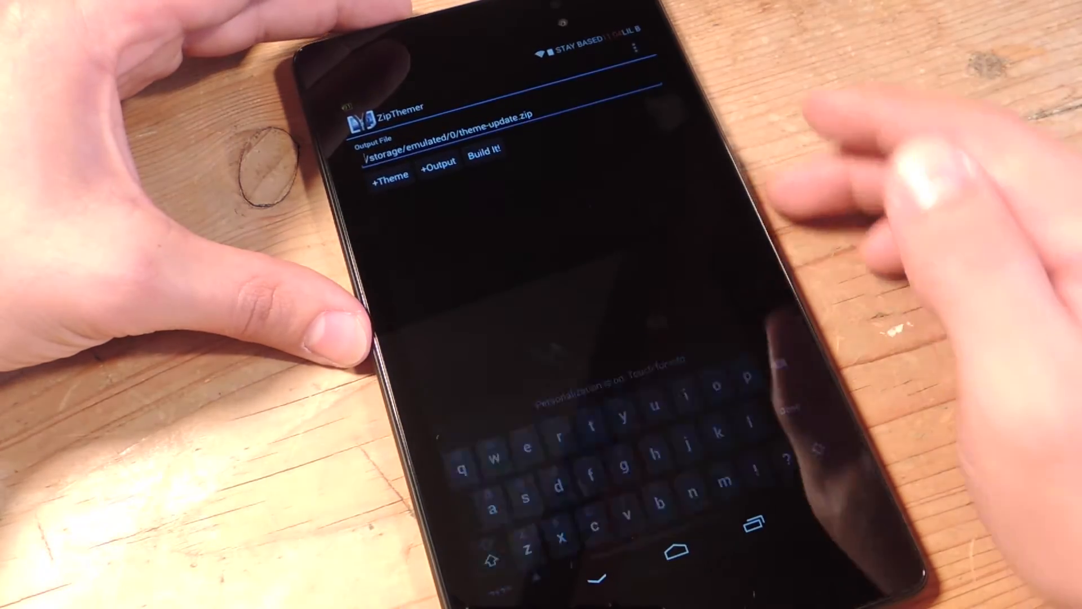
pyautogui.click(629, 40)
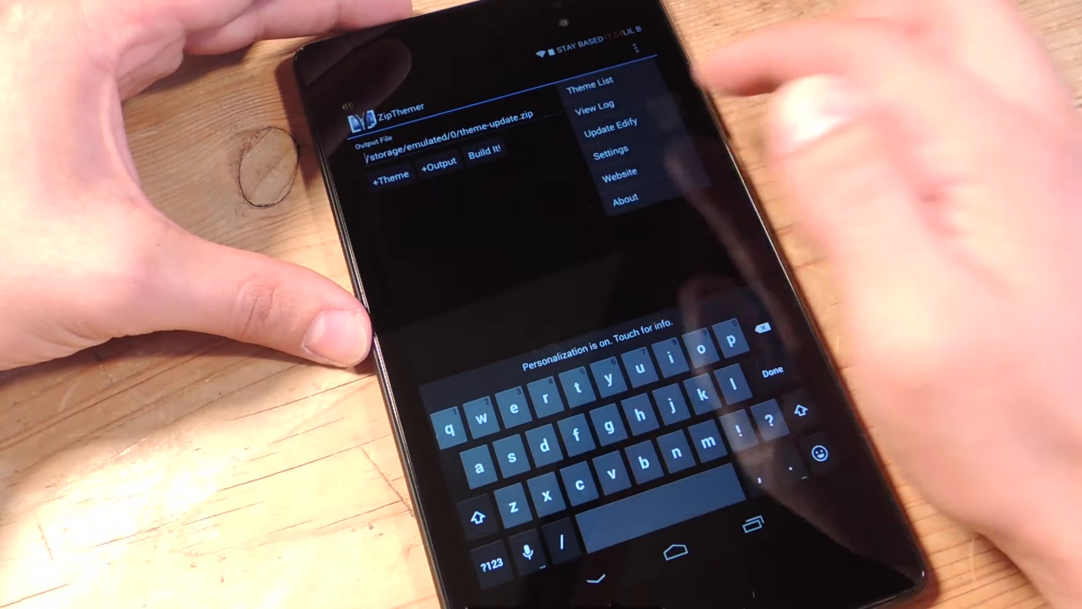
pyautogui.click(610, 122)
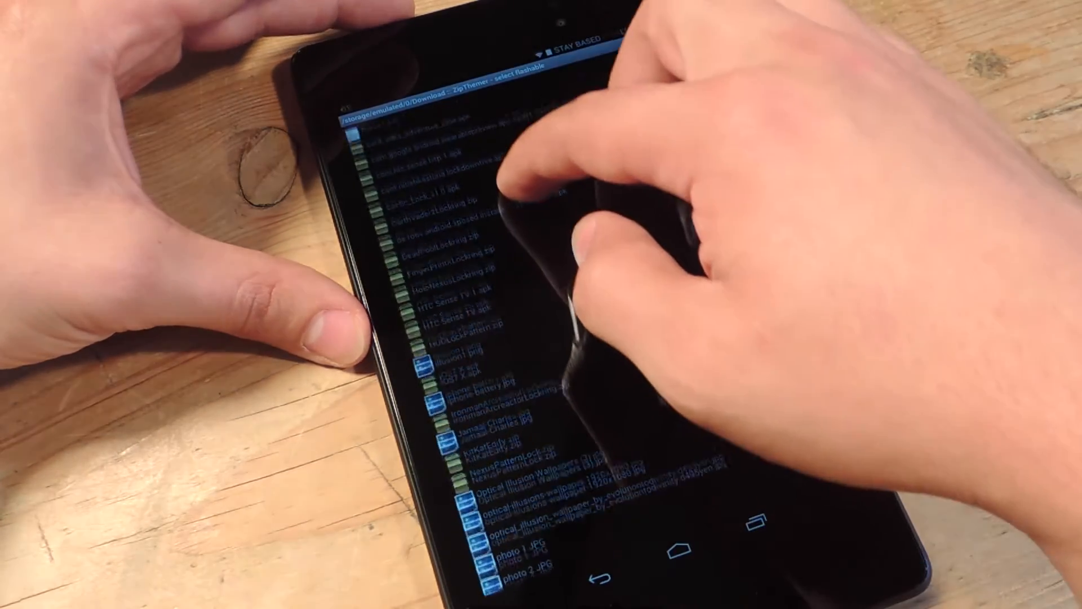
# - Look through the Download list, then back out of the flashable zip picker
pyautogui.scroll(-3)
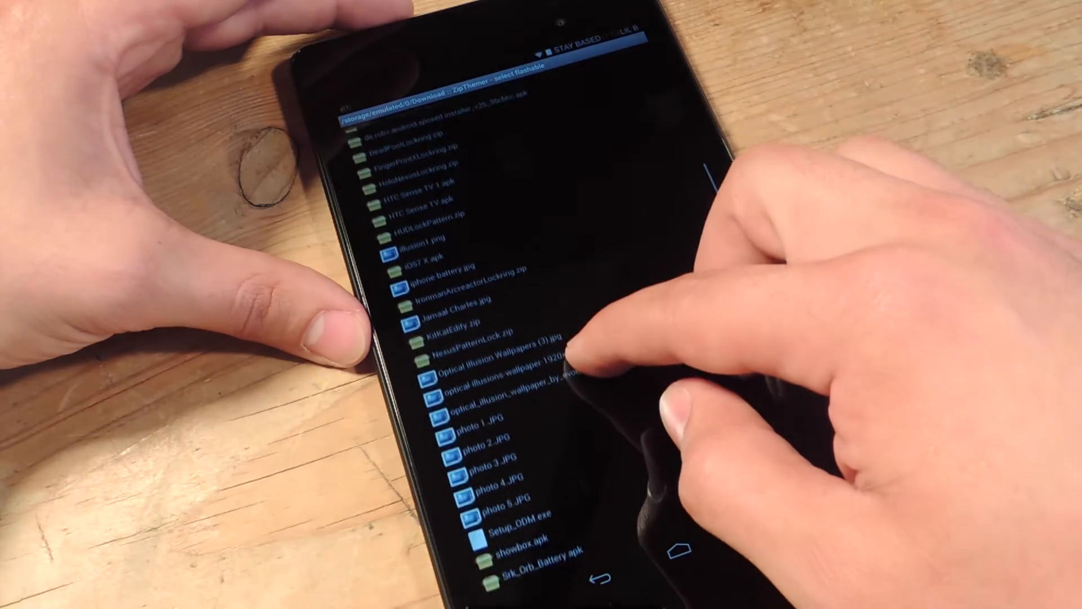
pyautogui.scroll(-3)
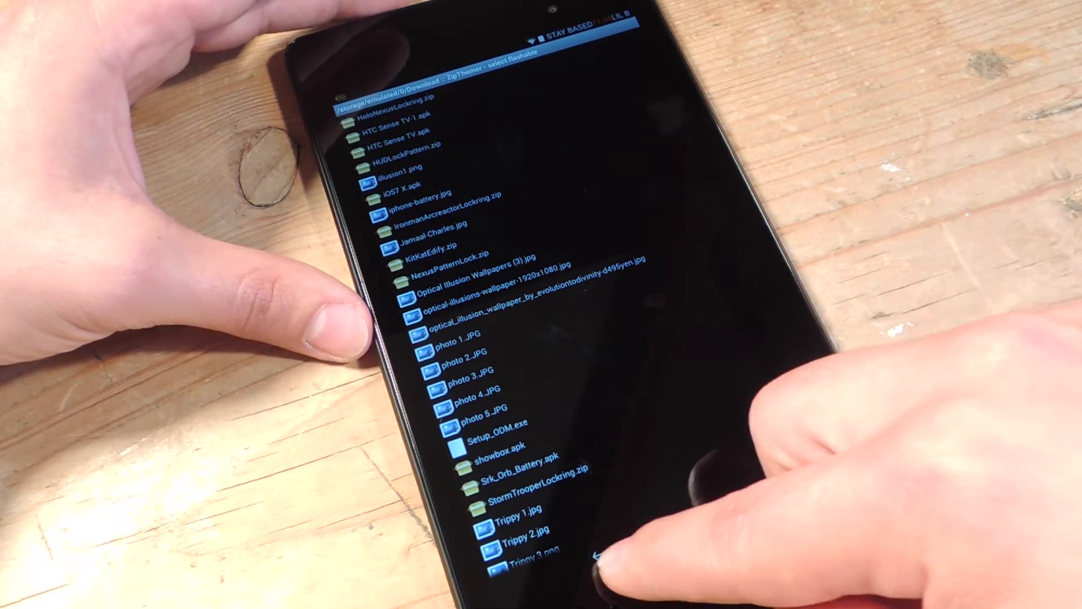
pyautogui.click(605, 559)
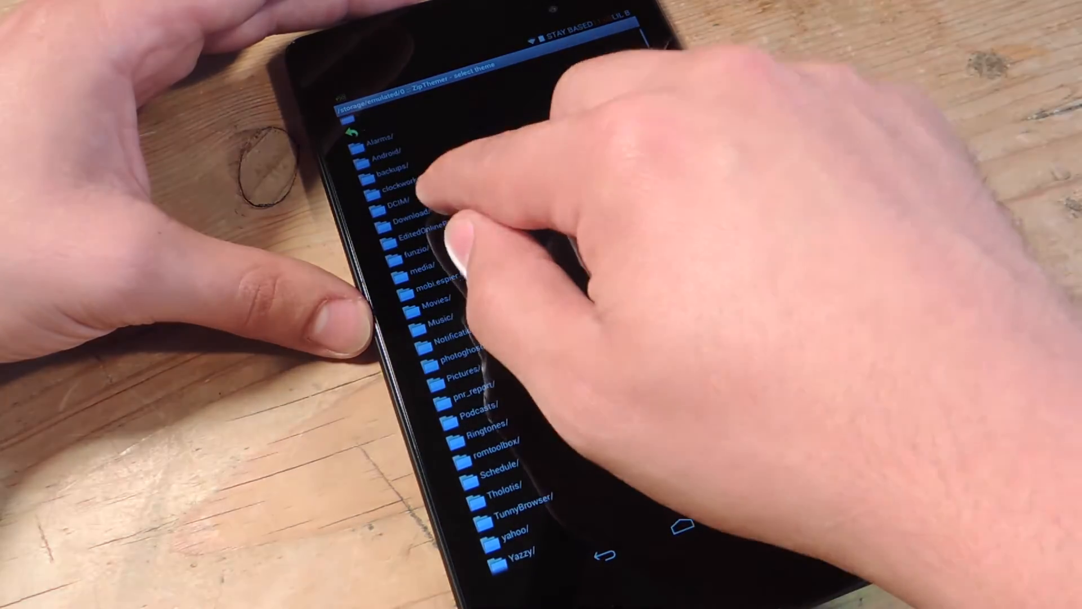
# - Browse into Download/ and scroll toward NexusPatternLock.zip in the theme picker
pyautogui.click(410, 213)
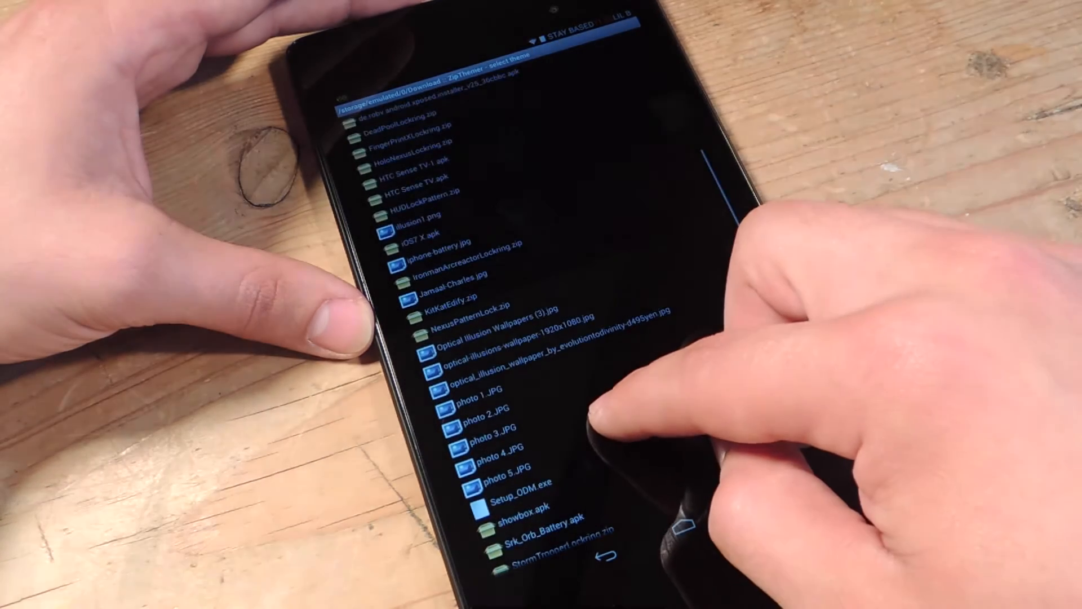
pyautogui.scroll(-3)
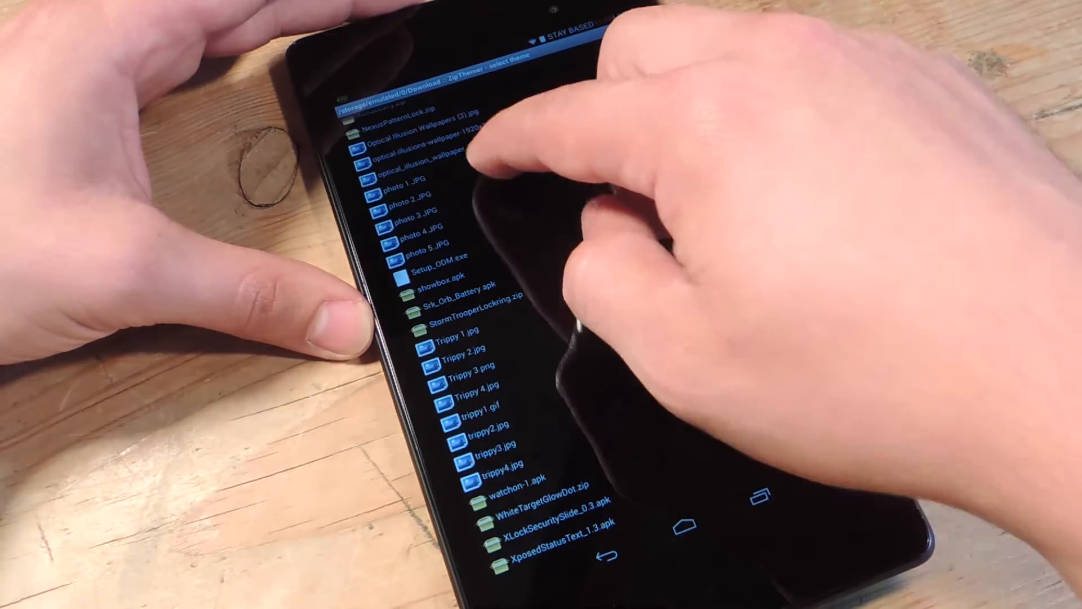
pyautogui.scroll(-3)
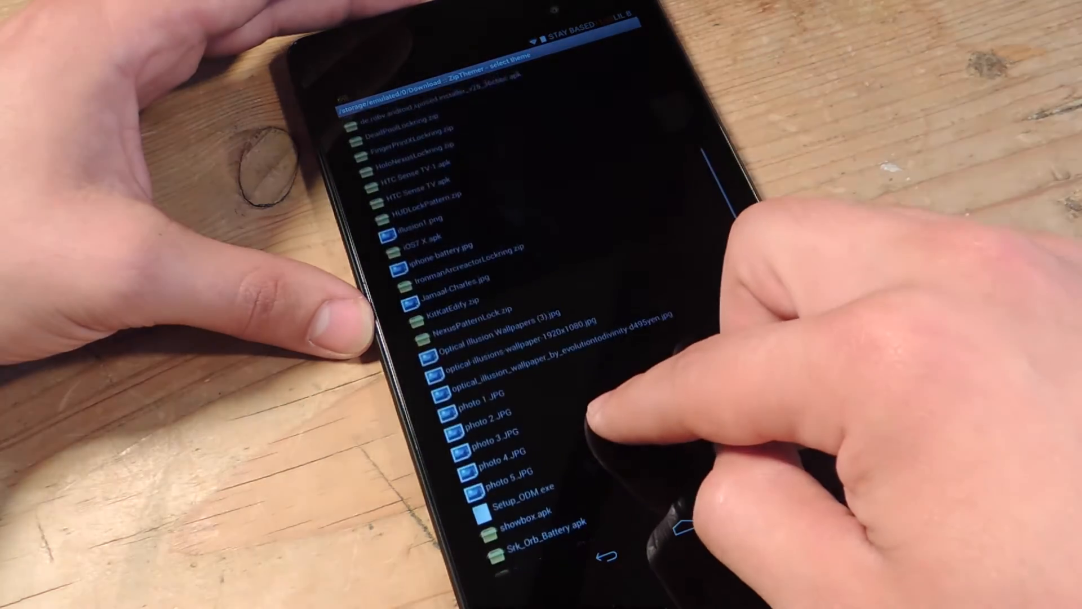
pyautogui.scroll(-3)
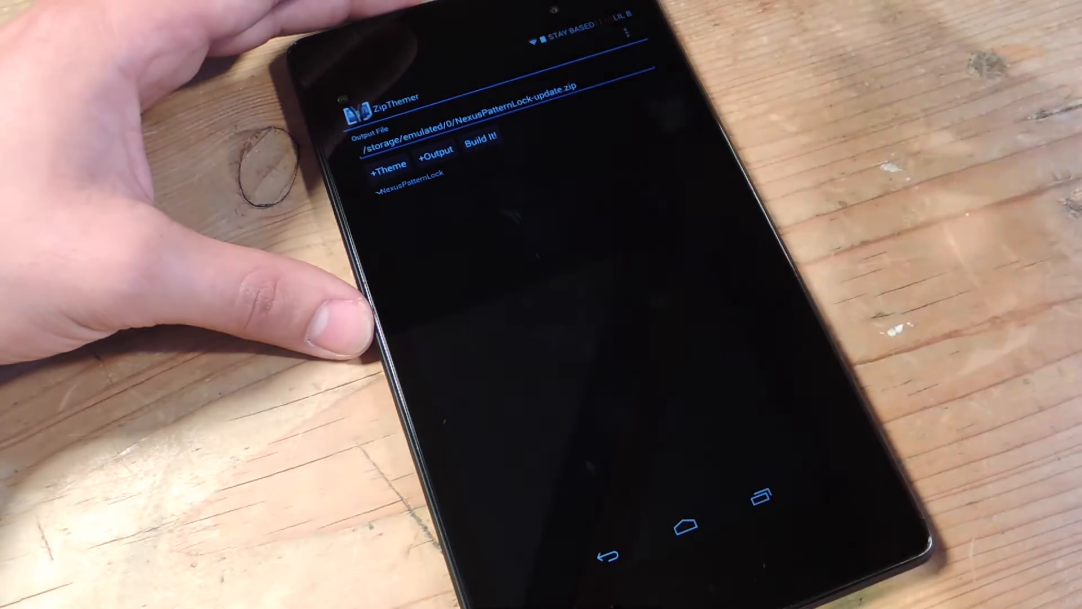
# - Build NexusPatternLock-update.zip, overwriting the existing file of that name
pyautogui.click(487, 137)
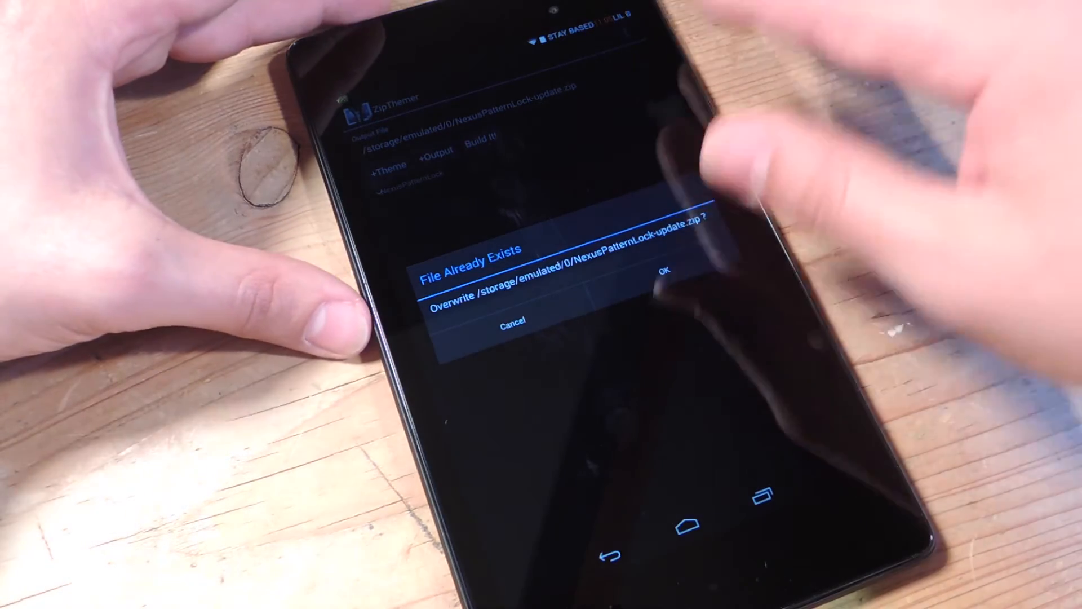
pyautogui.click(664, 269)
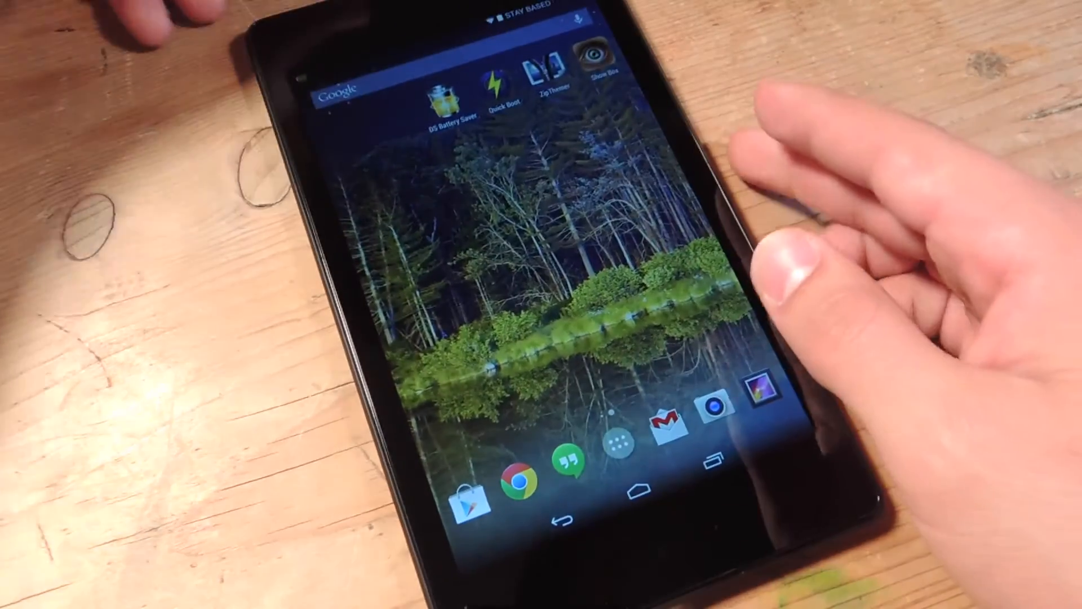
# - Launch QuickBoot to reboot the tablet into recovery
pyautogui.click(502, 82)
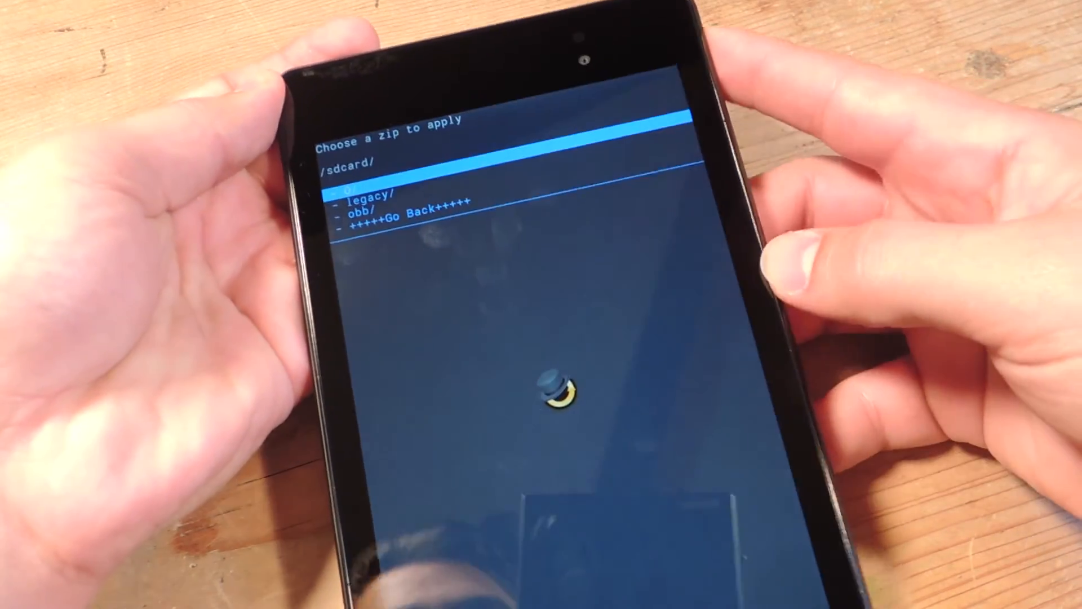
# - Select NexusPatternLock-update.zip from the sdcard/0 folder, reaching the install confirmation
pyautogui.click(359, 193)
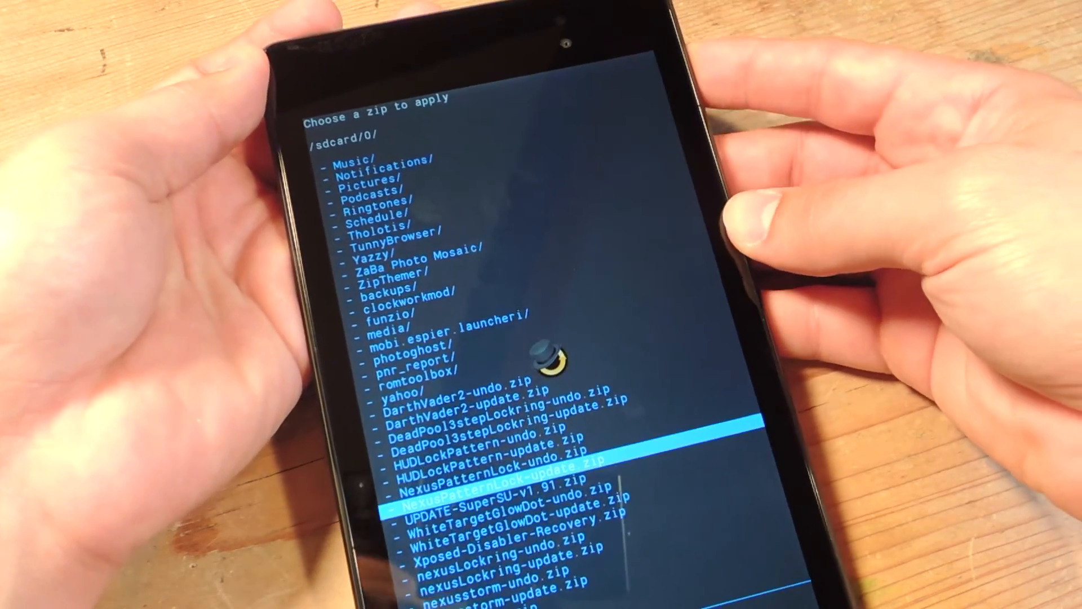
pyautogui.click(497, 480)
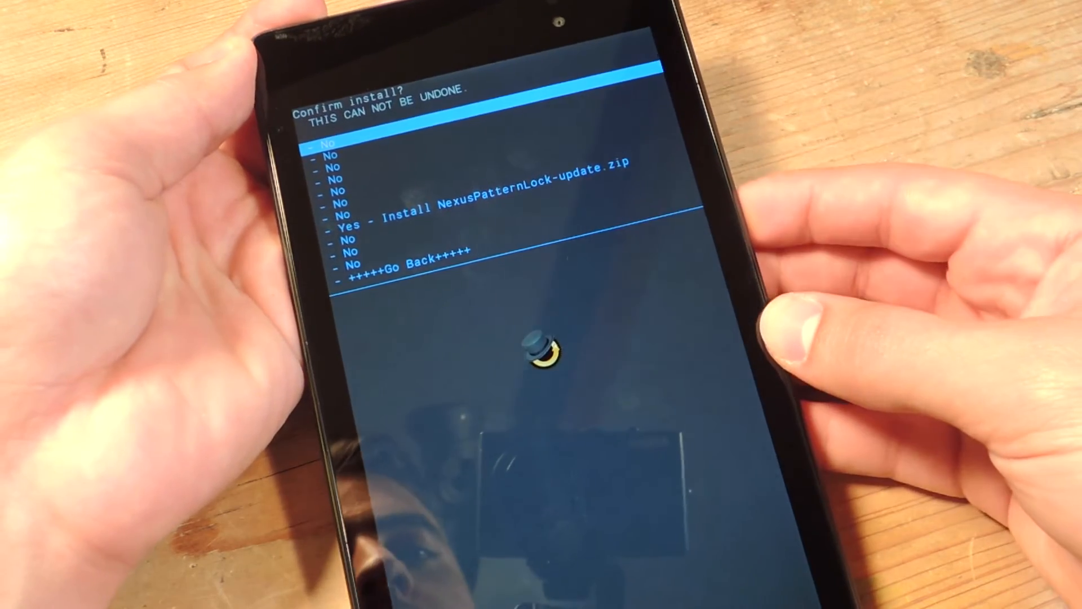